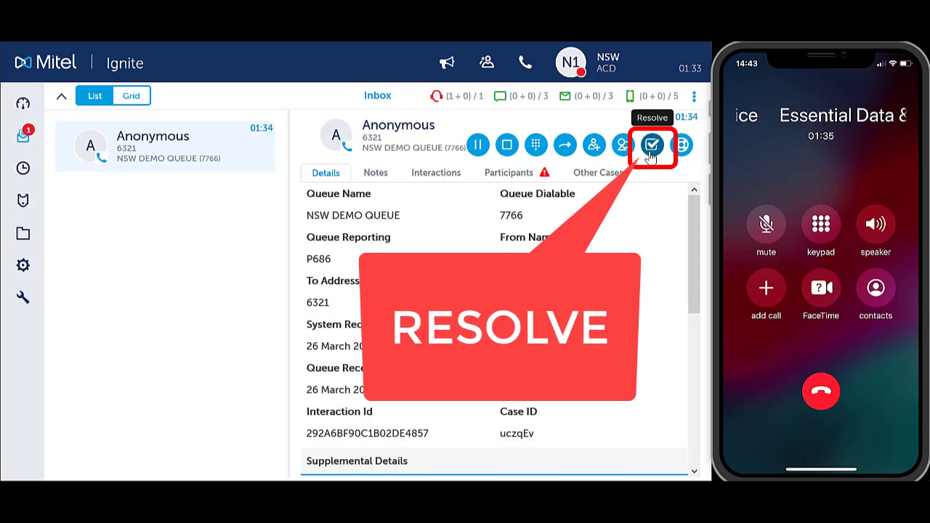
Step: Resolve call case uczqEv from the NSW demo queue and confirm the resolution
{"action": "left_click", "coordinate": [651, 145]}
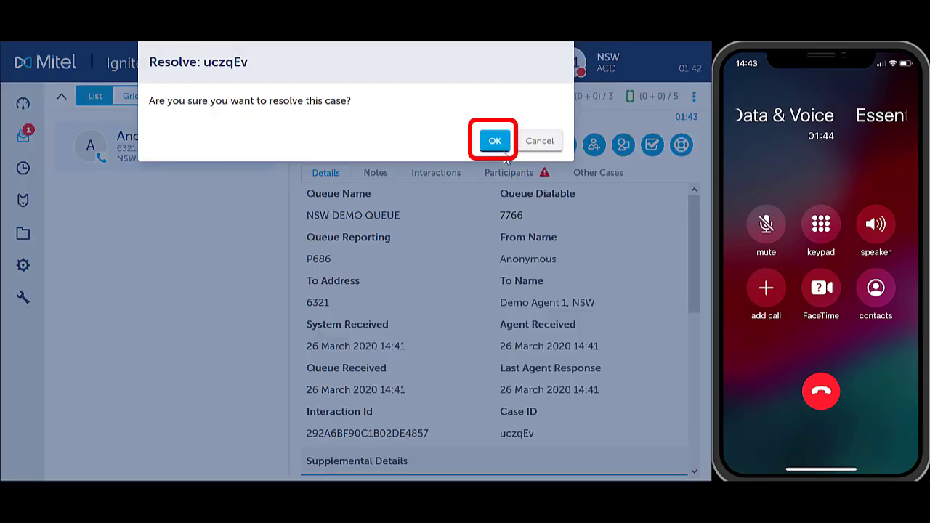
{"action": "left_click", "coordinate": [494, 139]}
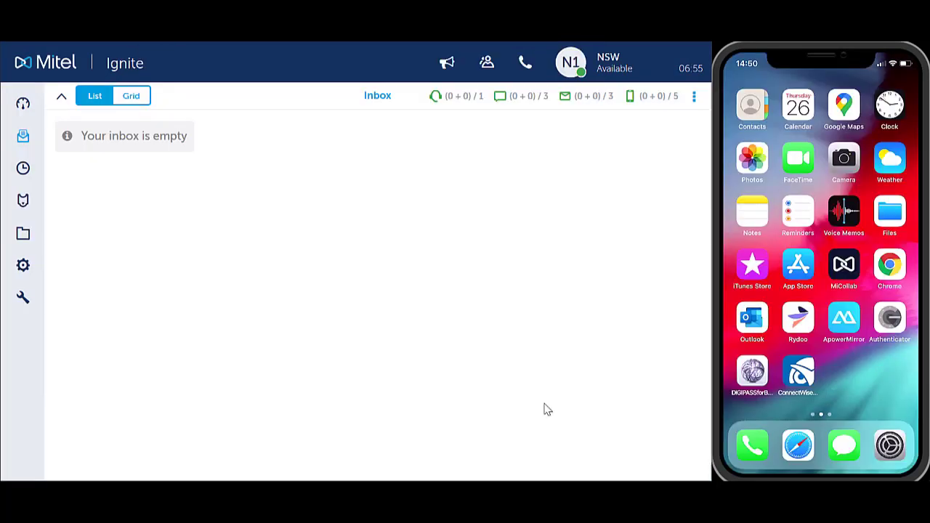